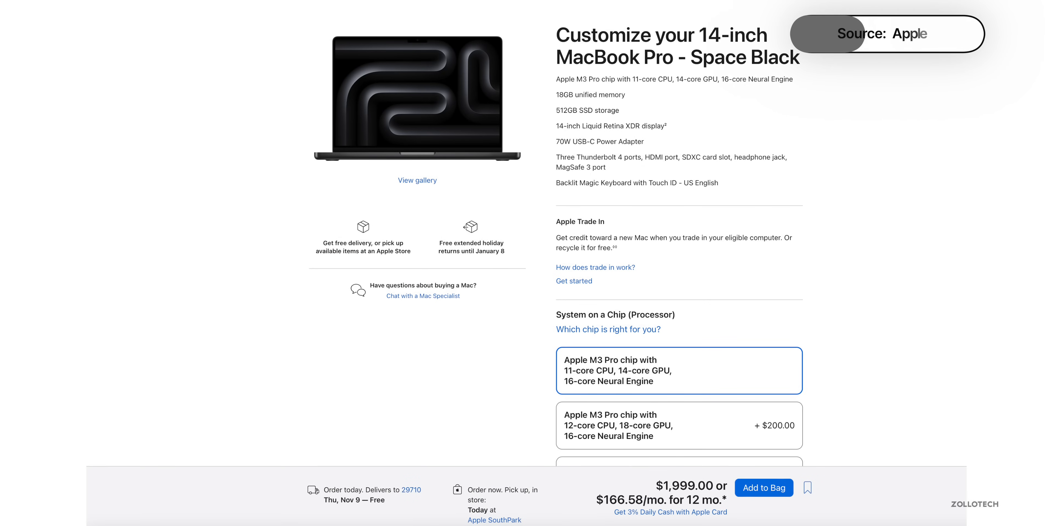
Select the 14-inch Space Black M3 Pro MacBook Pro to customize on apple.com
{"action": "left_click", "coordinate": [679, 425]}
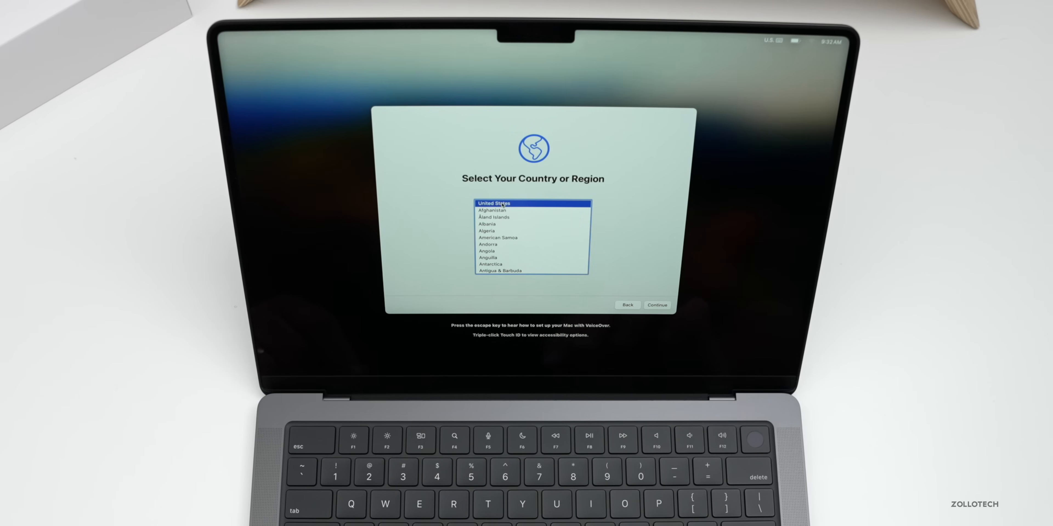
Keep United States as the region and skip accessibility setup for now
{"action": "scroll", "scroll_direction": "down", "scroll_amount": 3}
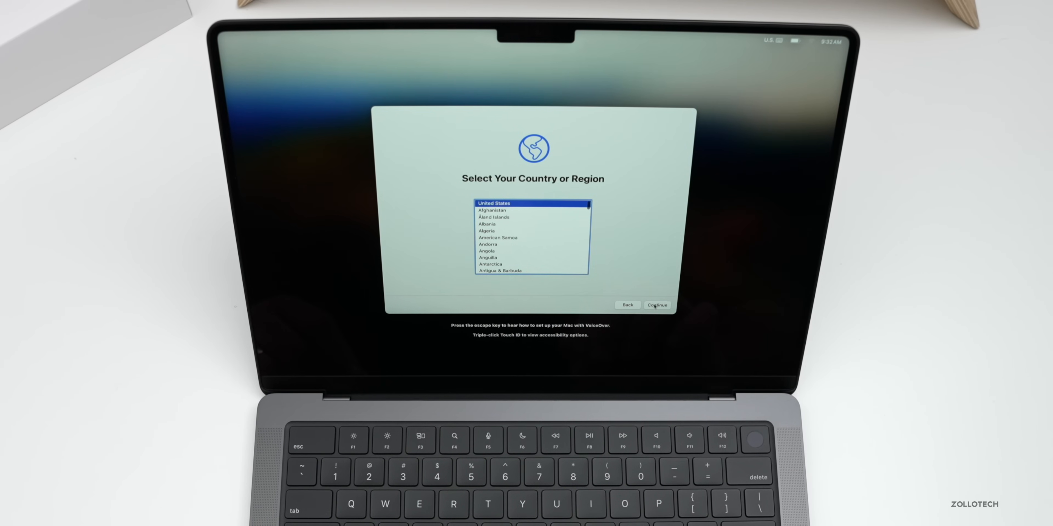
{"action": "left_click", "coordinate": [657, 305]}
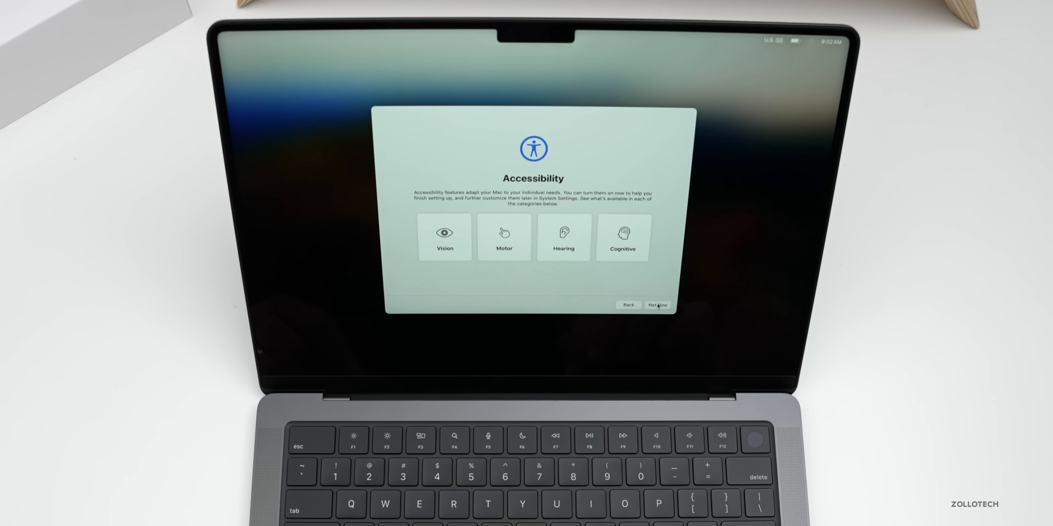
{"action": "left_click", "coordinate": [657, 305]}
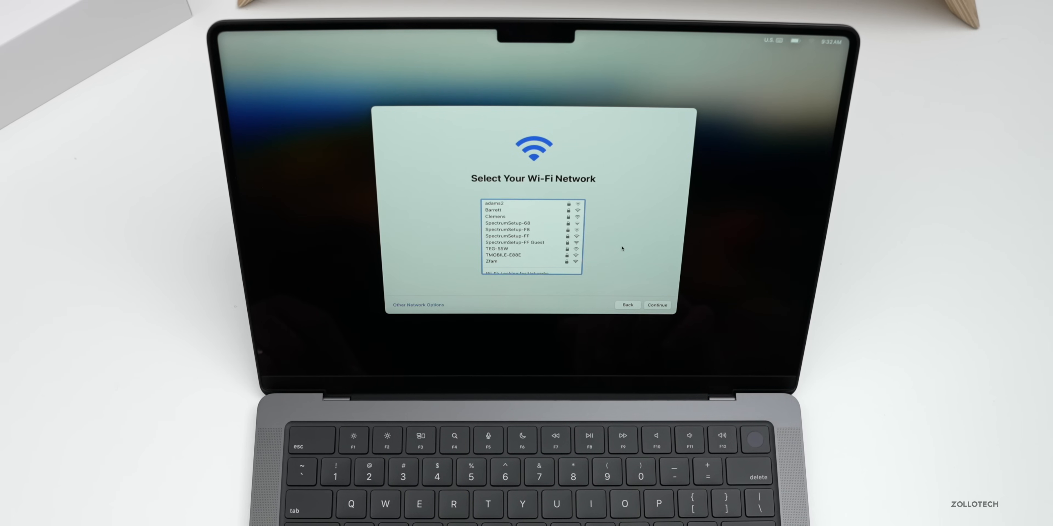
Continue past Wi-Fi, the Data & Privacy notice and Migration Assistant
{"action": "left_click", "coordinate": [656, 305]}
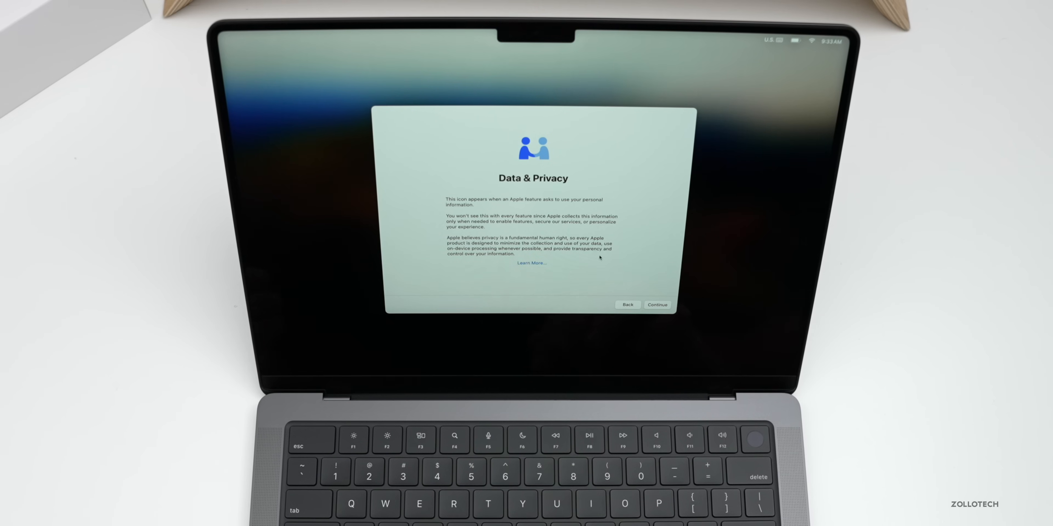
{"action": "left_click", "coordinate": [657, 304]}
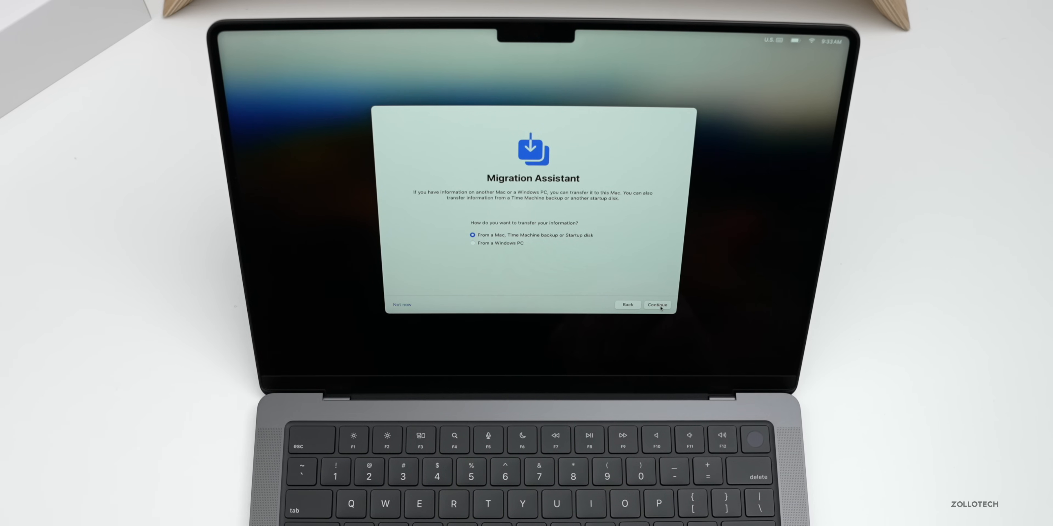
{"action": "left_click", "coordinate": [657, 305]}
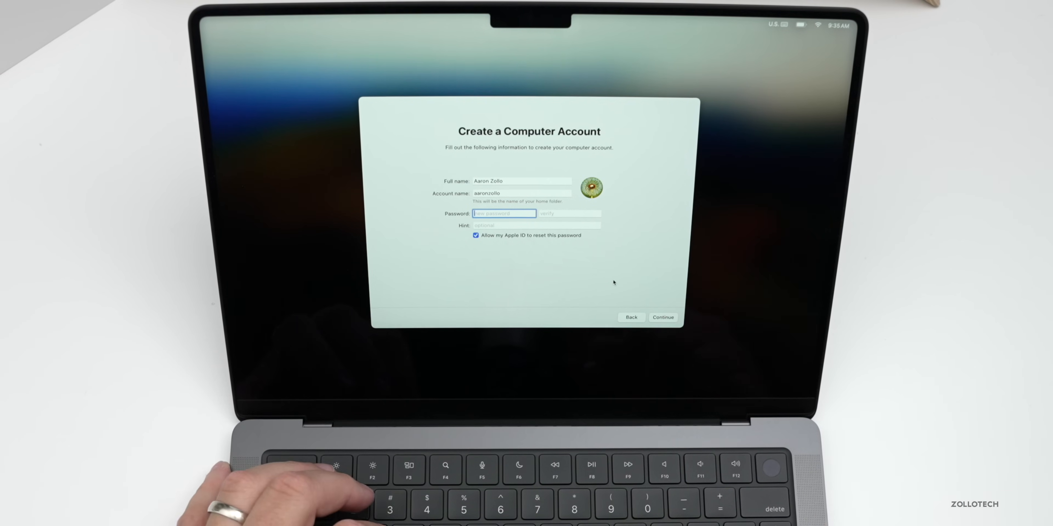
Submit the new computer account details and accept the settings carried over from iPhone
{"action": "left_click", "coordinate": [662, 317]}
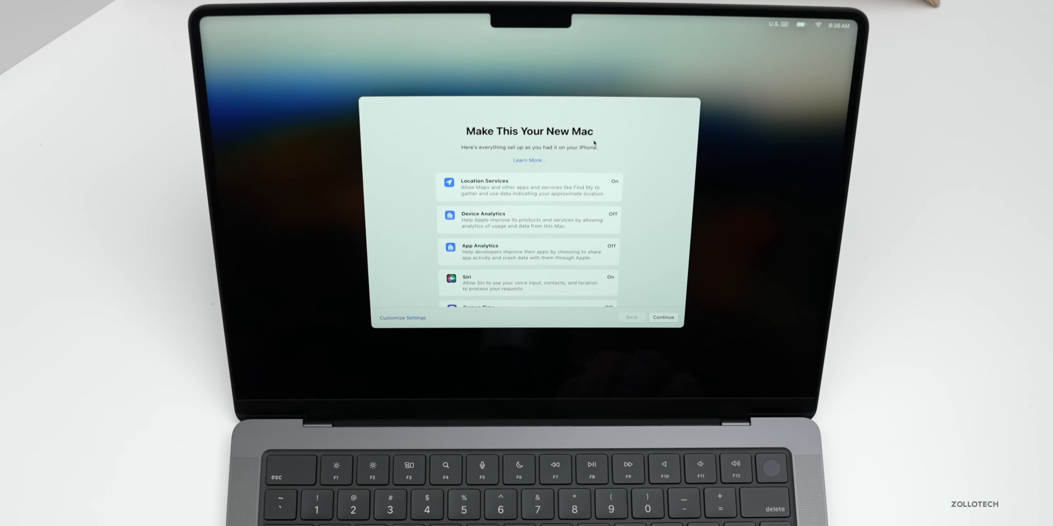
{"action": "mouse_move", "coordinate": [533, 188]}
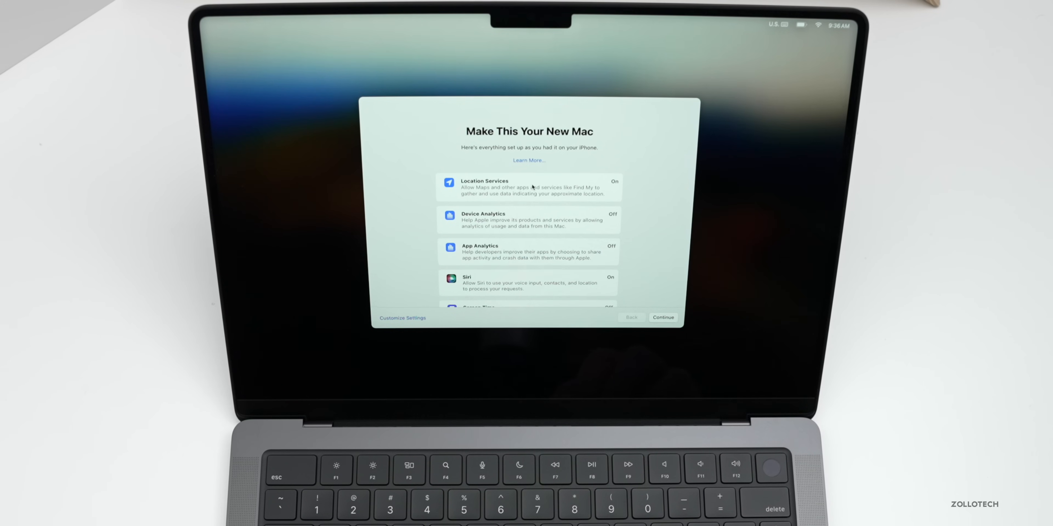
{"action": "scroll", "scroll_direction": "down", "scroll_amount": 3}
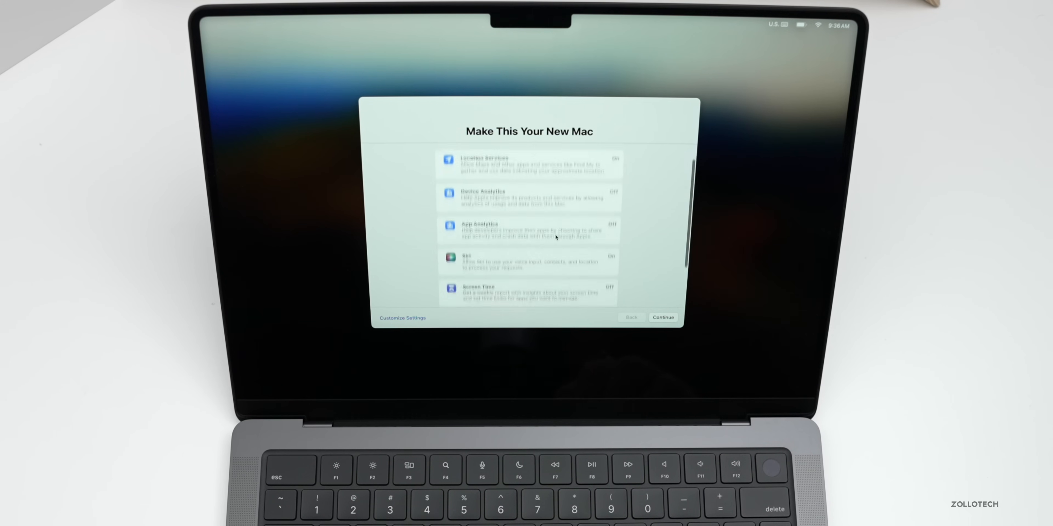
{"action": "scroll", "scroll_direction": "down", "scroll_amount": 3}
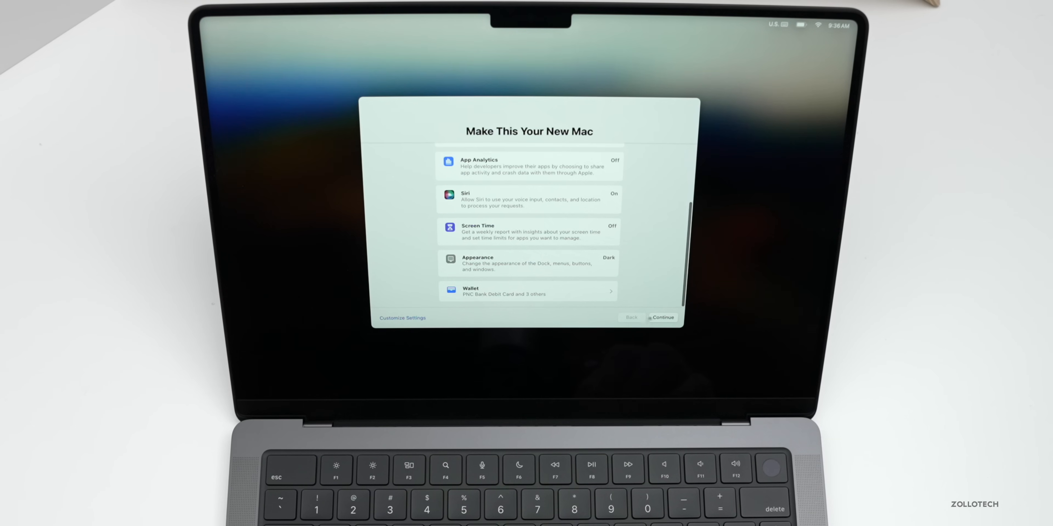
{"action": "left_click", "coordinate": [661, 317]}
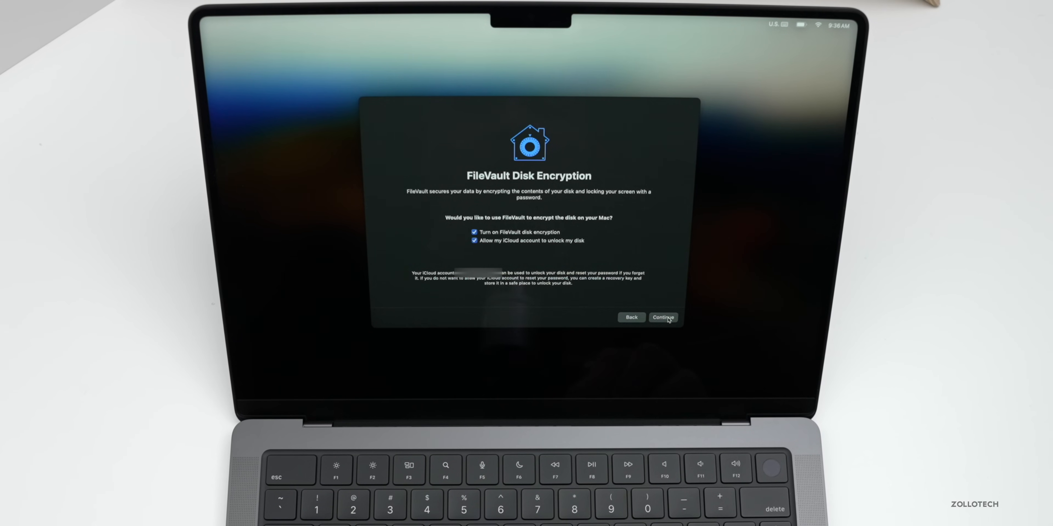
Keep FileVault encryption on, enroll a Touch ID fingerprint and finish setup to the desktop
{"action": "left_click", "coordinate": [662, 316]}
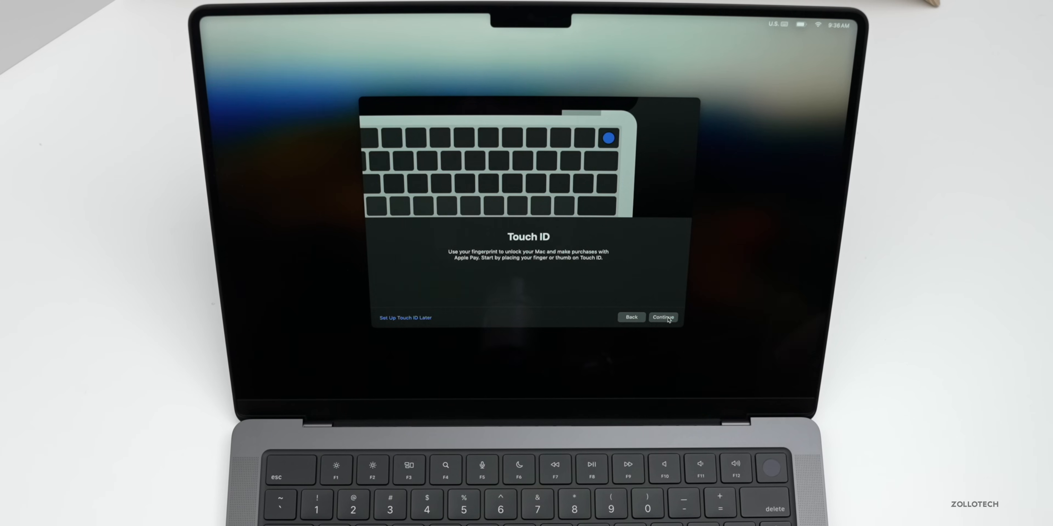
{"action": "left_click", "coordinate": [663, 317]}
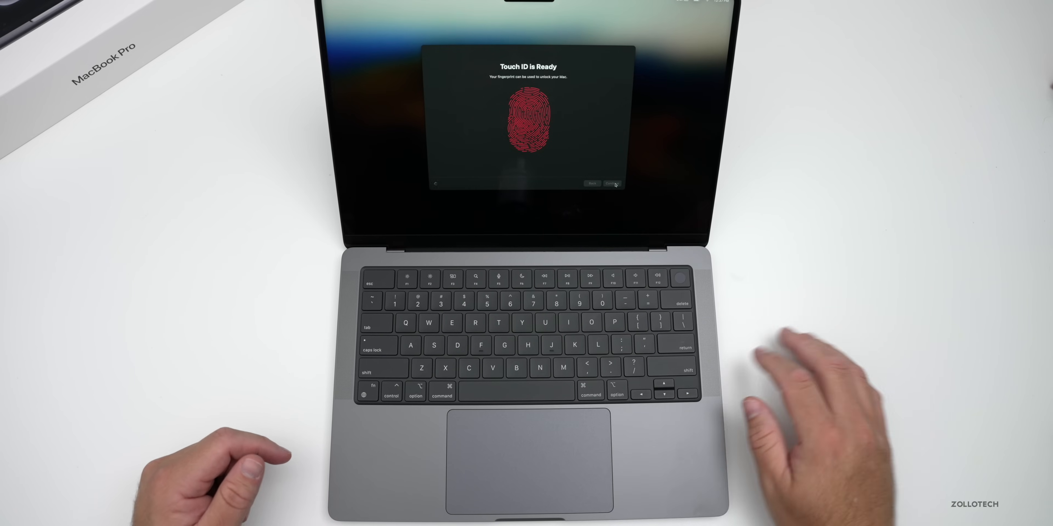
{"action": "left_click", "coordinate": [611, 183]}
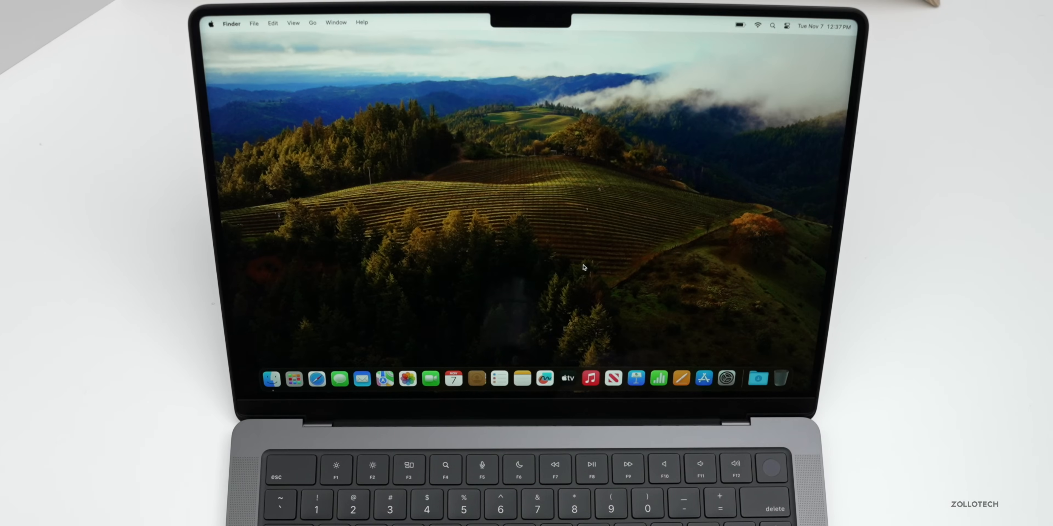
{"action": "mouse_move", "coordinate": [257, 71]}
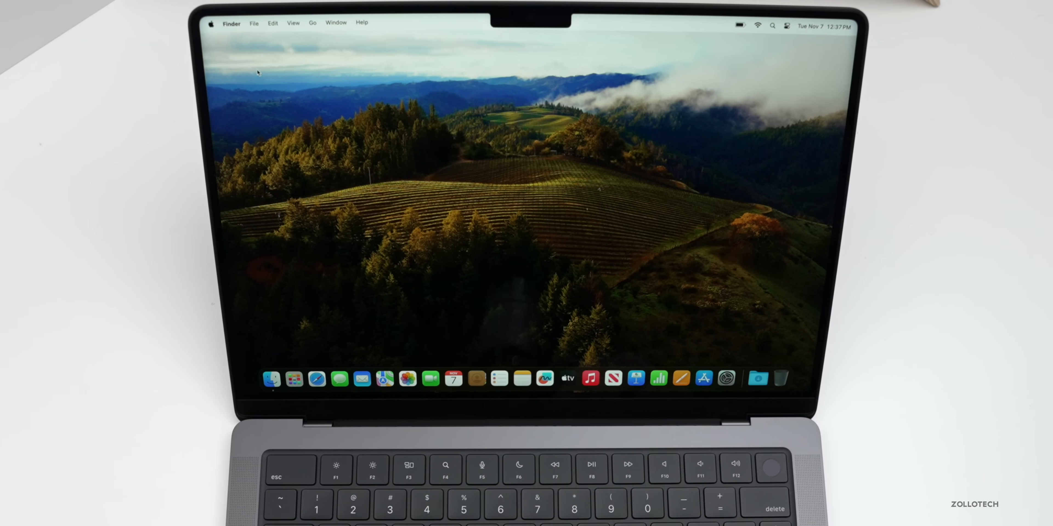
Show About This Mac from the Apple menu, confirming M3 Pro, 36 GB memory and macOS 14.1
{"action": "left_click", "coordinate": [211, 22]}
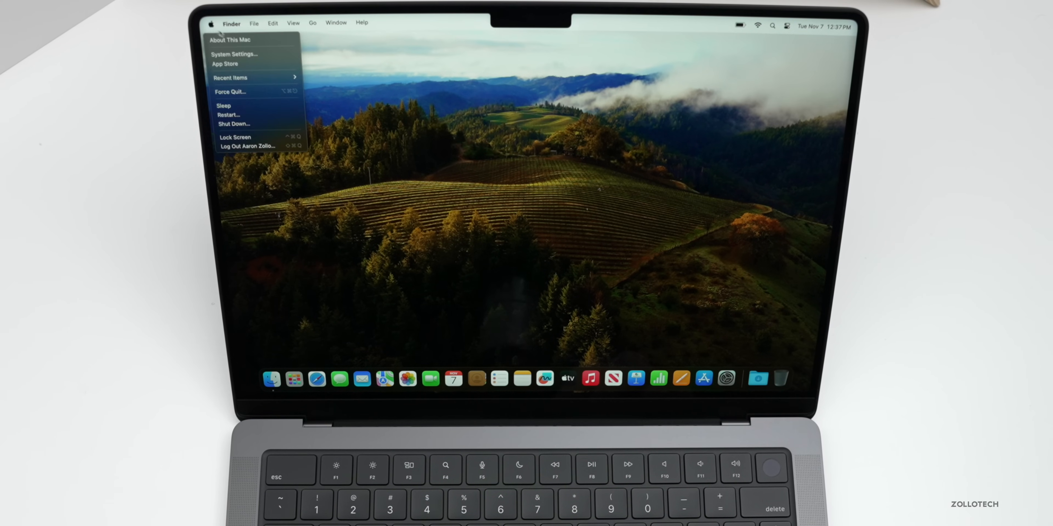
{"action": "left_click", "coordinate": [231, 39]}
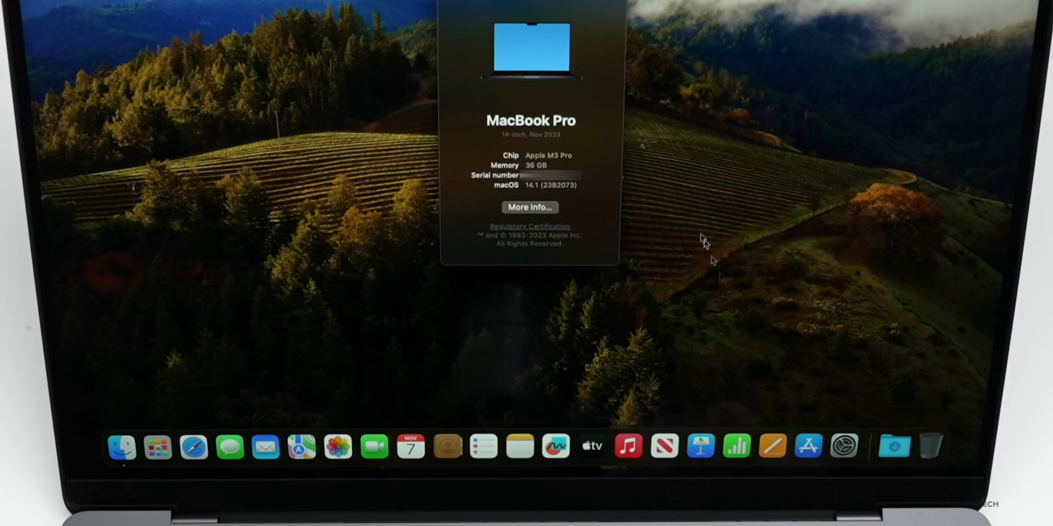
{"action": "mouse_move", "coordinate": [597, 90]}
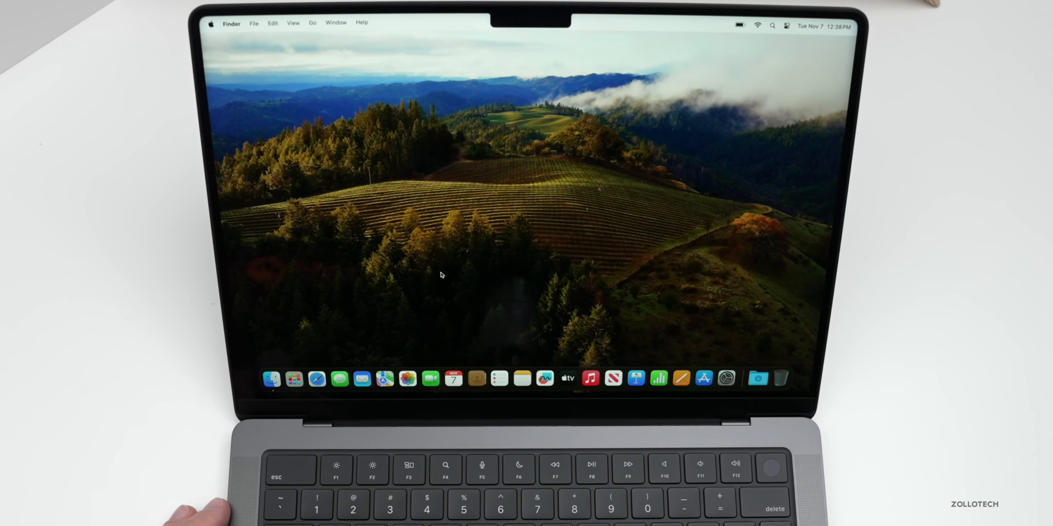
{"action": "mouse_move", "coordinate": [545, 341]}
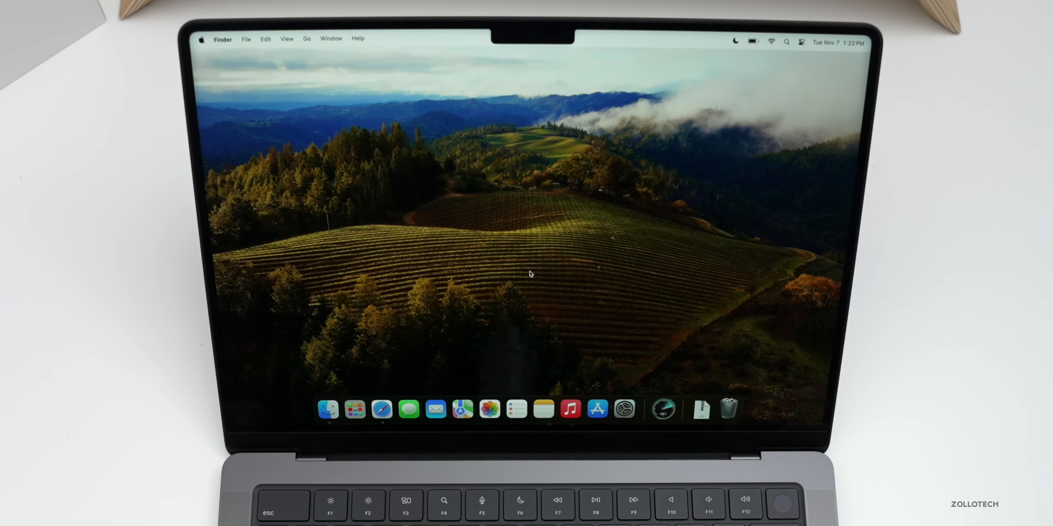
{"action": "mouse_move", "coordinate": [485, 302]}
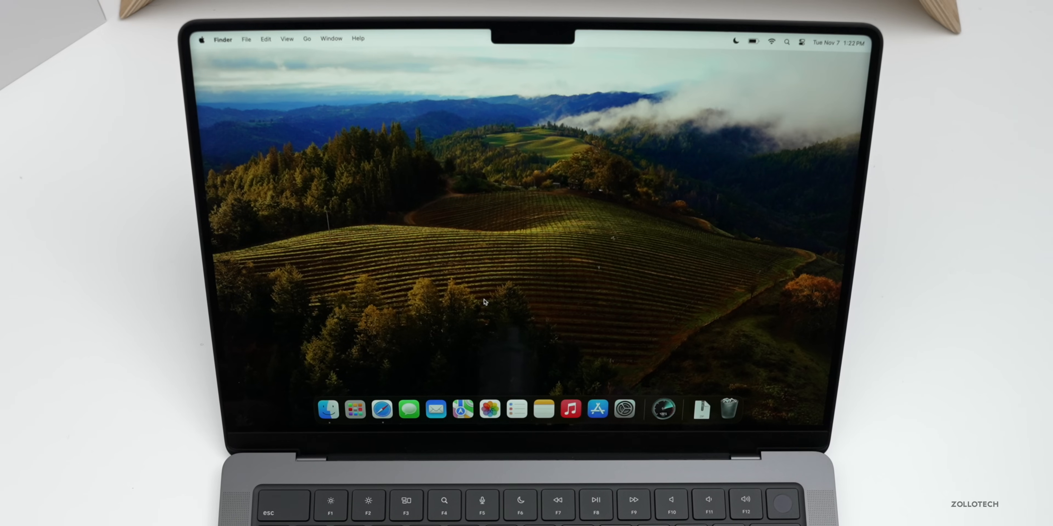
{"action": "mouse_move", "coordinate": [623, 409]}
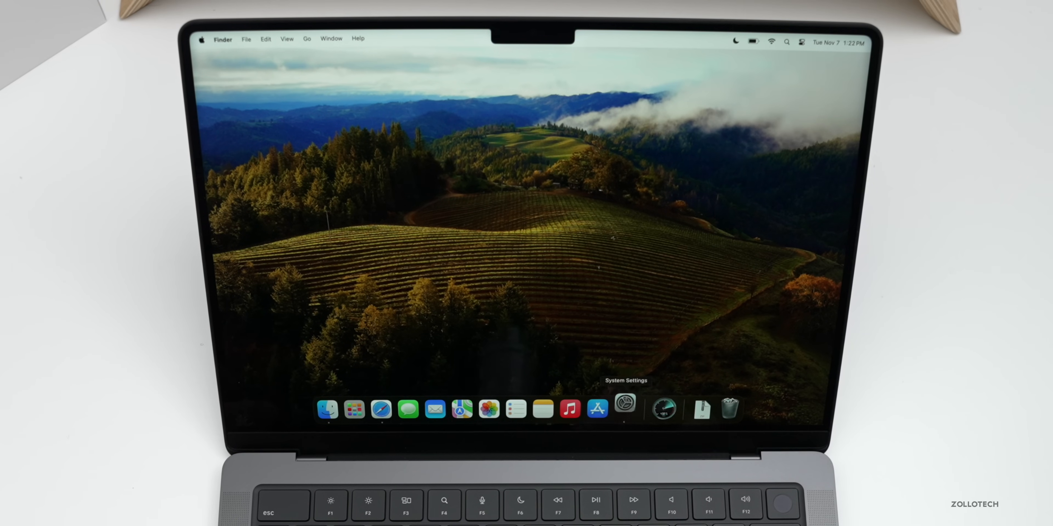
Launch System Settings and check Software Update, confirming macOS Sonoma 14.1 is current
{"action": "left_click", "coordinate": [625, 408]}
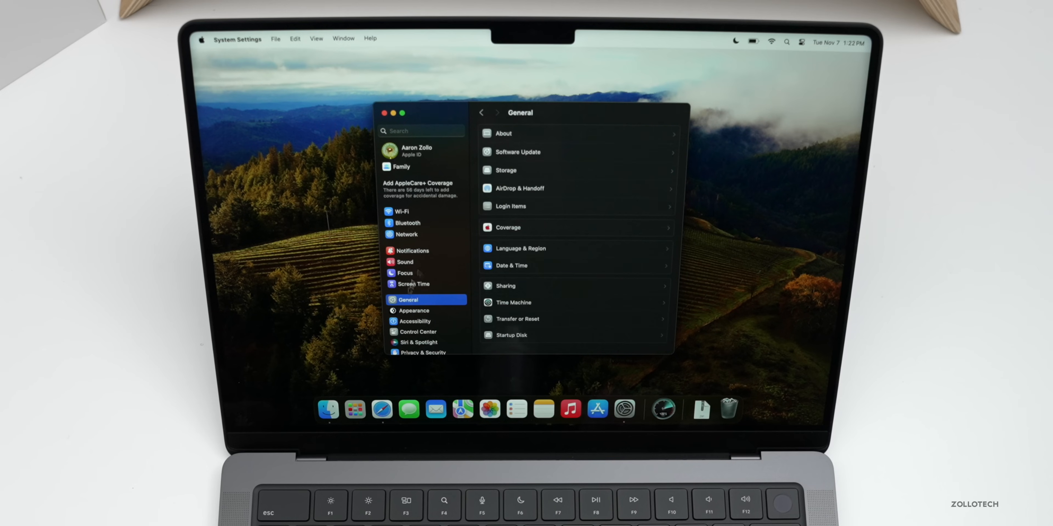
{"action": "left_click", "coordinate": [515, 151]}
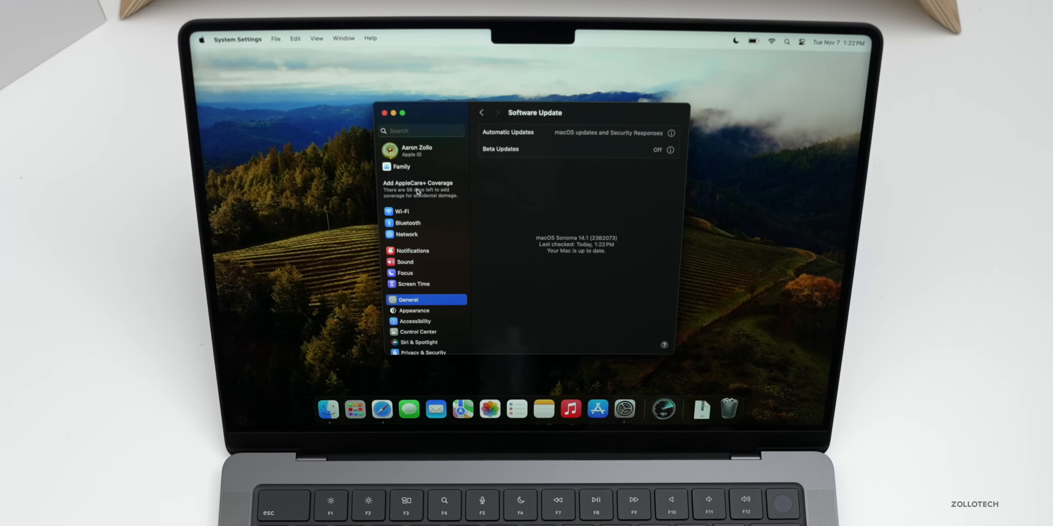
{"action": "scroll", "scroll_direction": "down", "scroll_amount": 3}
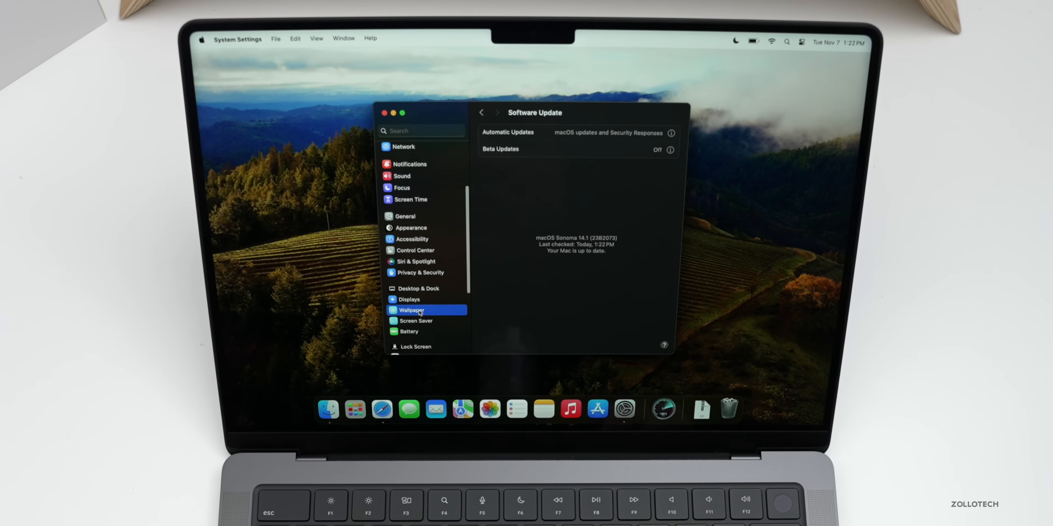
Set the desktop wallpaper to Pro Black and close System Settings
{"action": "left_click", "coordinate": [410, 310]}
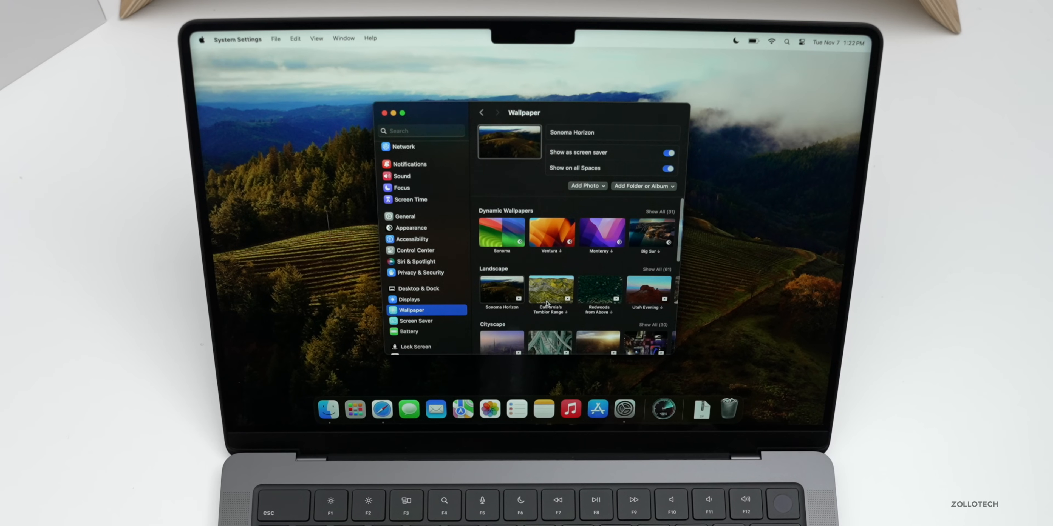
{"action": "scroll", "scroll_direction": "down", "scroll_amount": 3}
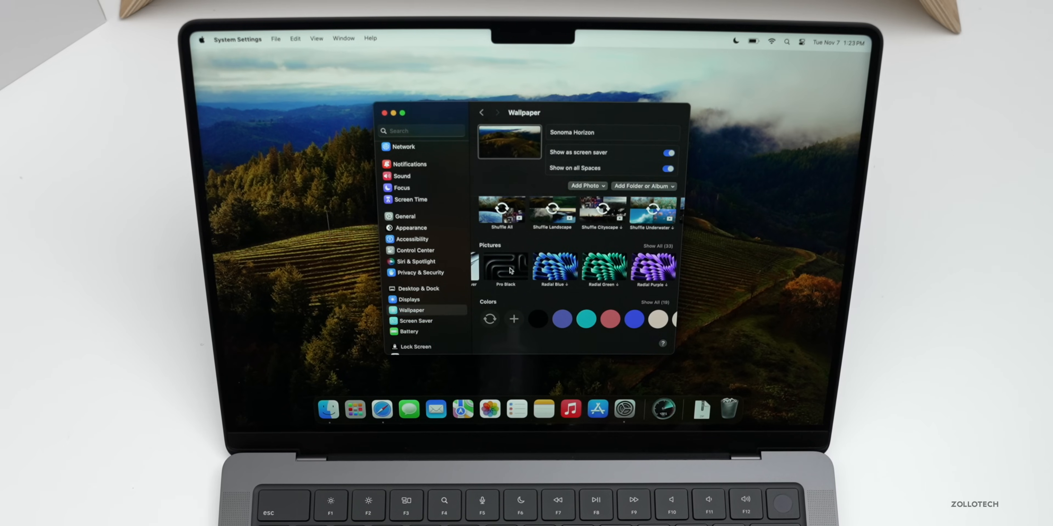
{"action": "left_click", "coordinate": [506, 268]}
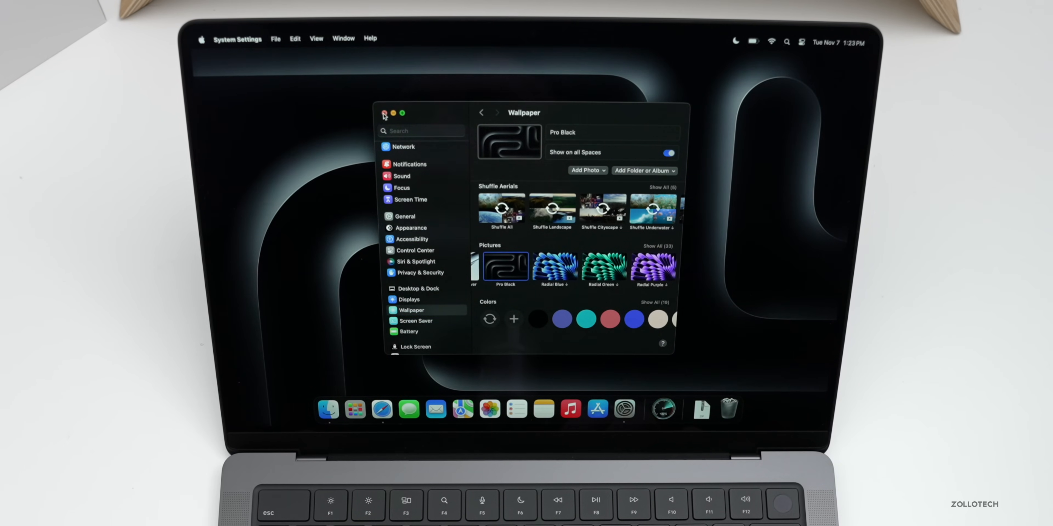
{"action": "left_click", "coordinate": [383, 113]}
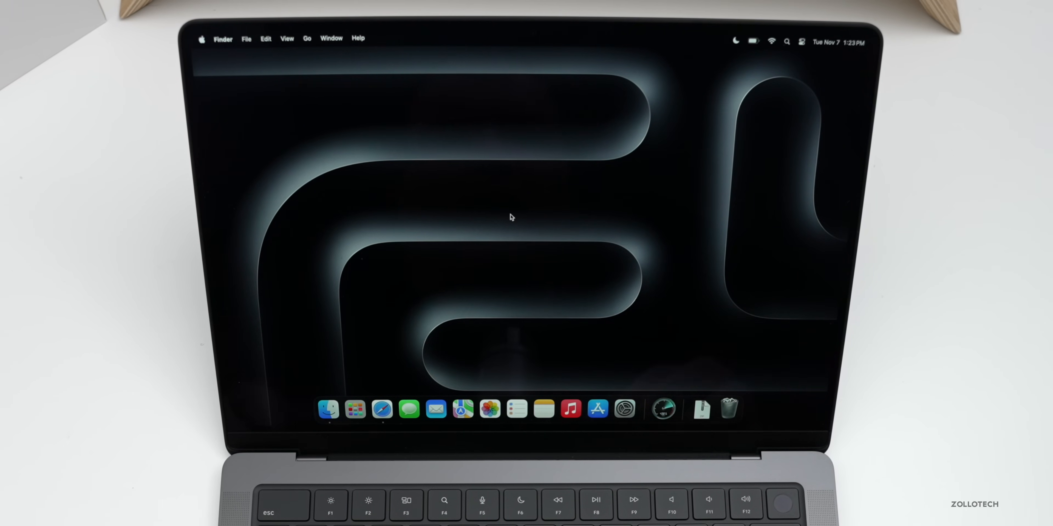
{"action": "mouse_move", "coordinate": [604, 287]}
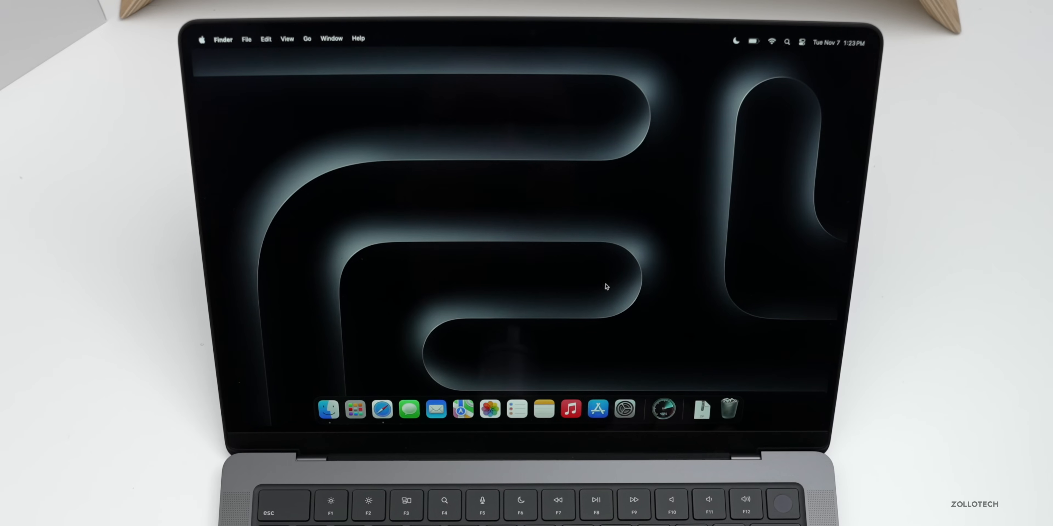
{"action": "mouse_move", "coordinate": [619, 378]}
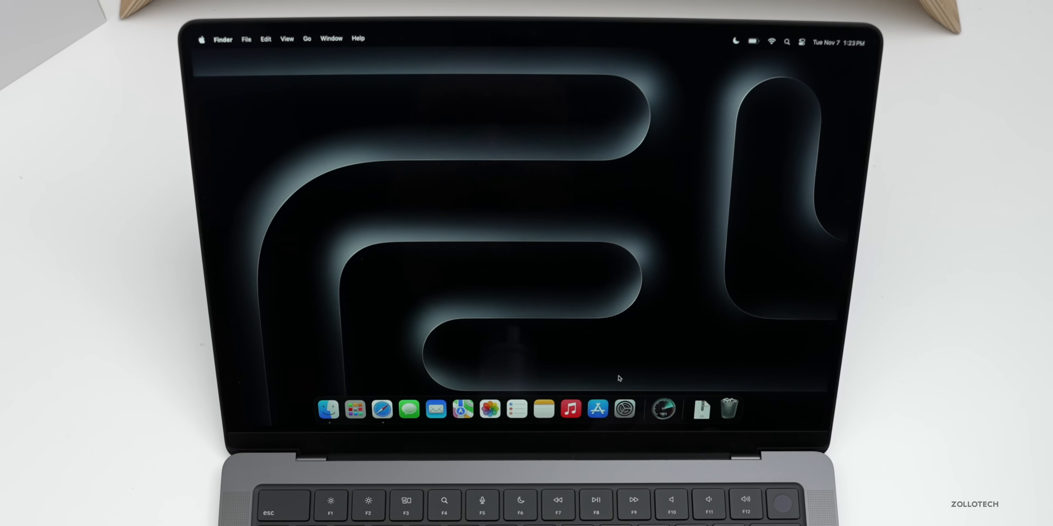
{"action": "mouse_move", "coordinate": [665, 409]}
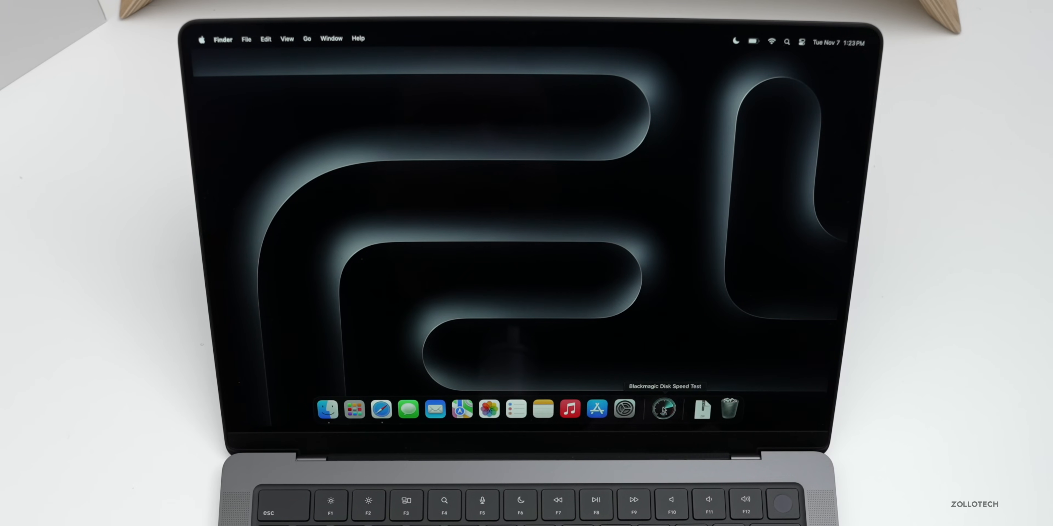
Launch Blackmagic Disk Speed Test from the Dock, gauges at 0.0 MB/s
{"action": "left_click", "coordinate": [664, 410]}
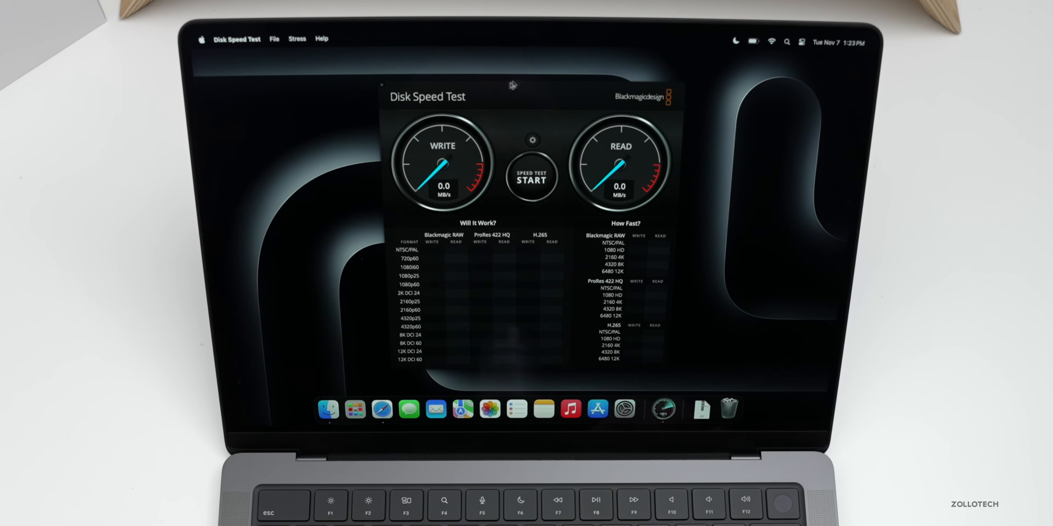
{"action": "mouse_move", "coordinate": [596, 141]}
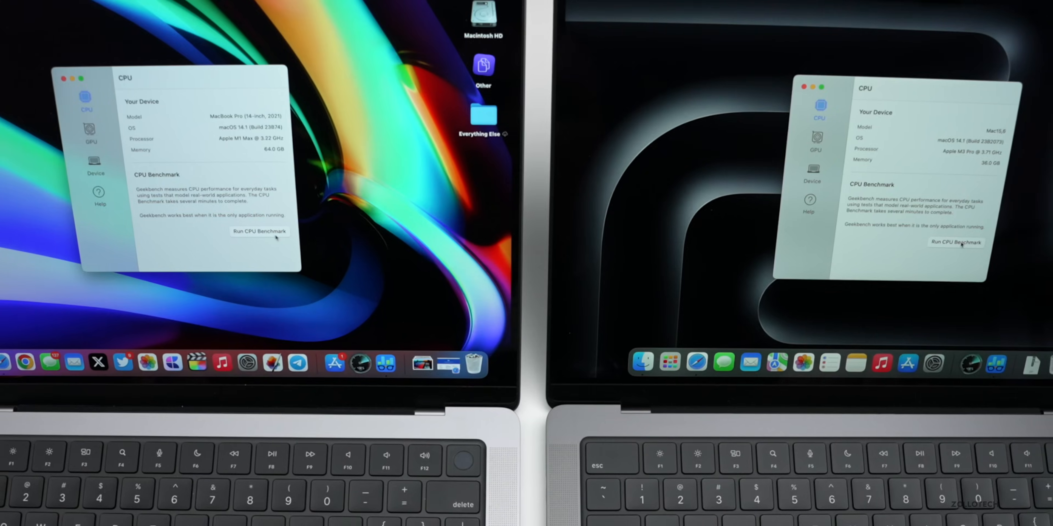
Run the Geekbench CPU benchmark on both MacBook Pros
{"action": "left_click", "coordinate": [956, 242]}
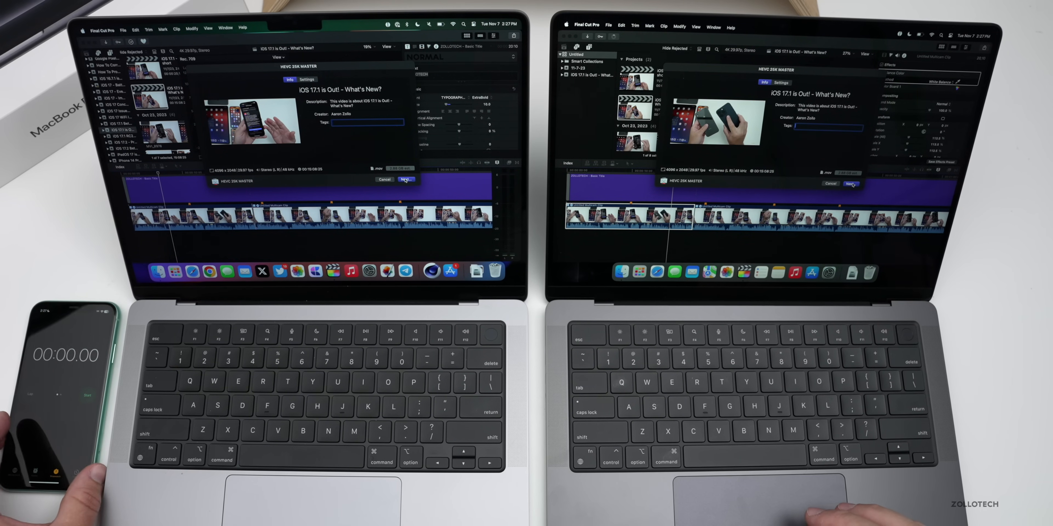
Export the iOS 17.1 video as an HEVC master file on both machines
{"action": "left_click", "coordinate": [405, 179]}
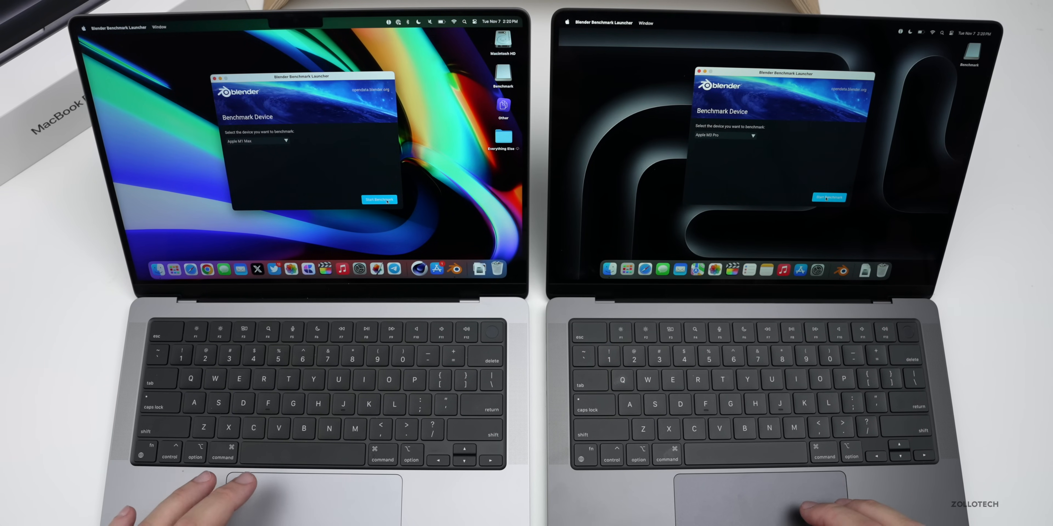
Run the Blender benchmark on Apple M3 Pro, scoring 236.56 against the M1 Max's 211.71
{"action": "left_click", "coordinate": [378, 198]}
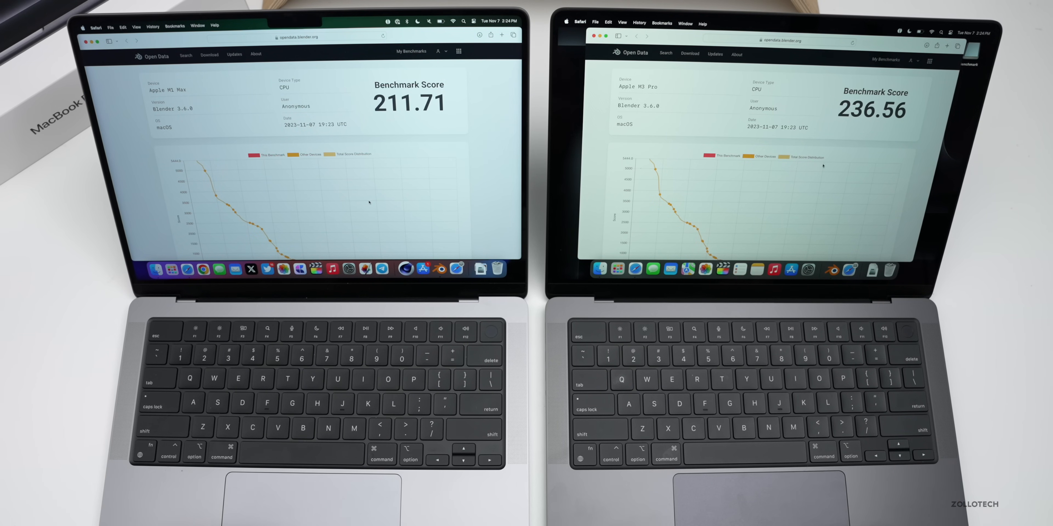
{"action": "scroll", "scroll_direction": "down", "scroll_amount": 3}
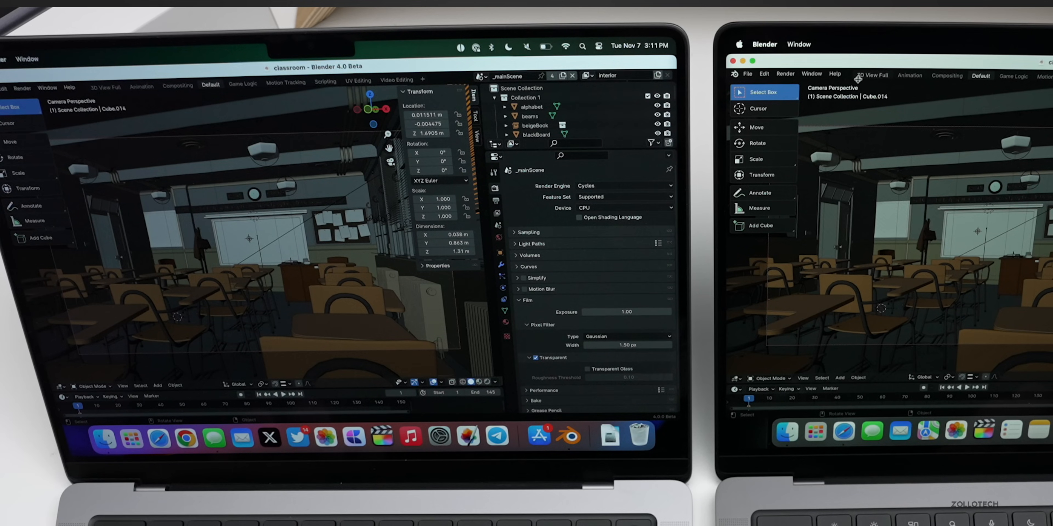
Render the classroom scene as a still image via Render Image (F12)
{"action": "left_click", "coordinate": [785, 74]}
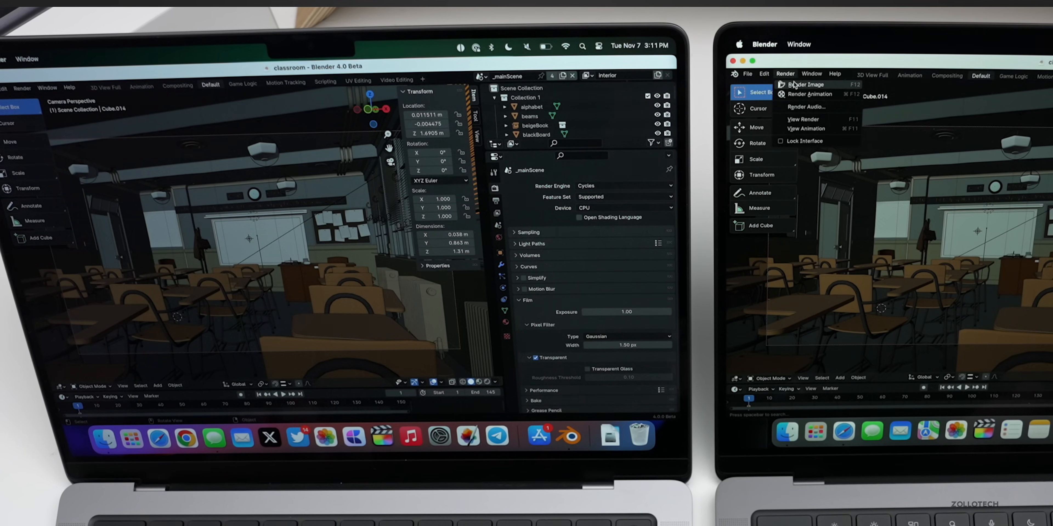
{"action": "left_click", "coordinate": [24, 87]}
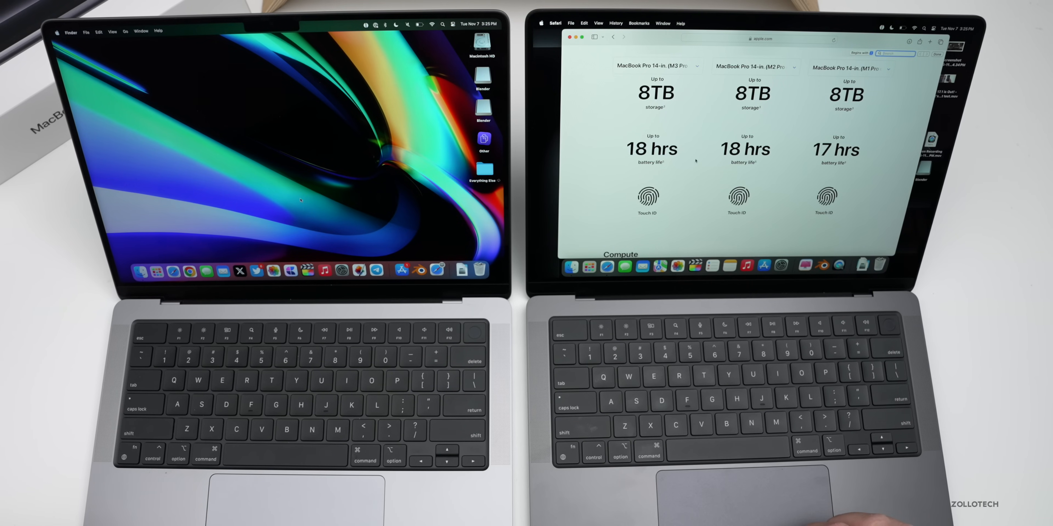
Scroll the MacBook Pro compare page to the storage (up to 8TB) and 17–18 hour battery rows
{"action": "scroll", "scroll_direction": "down", "scroll_amount": 3}
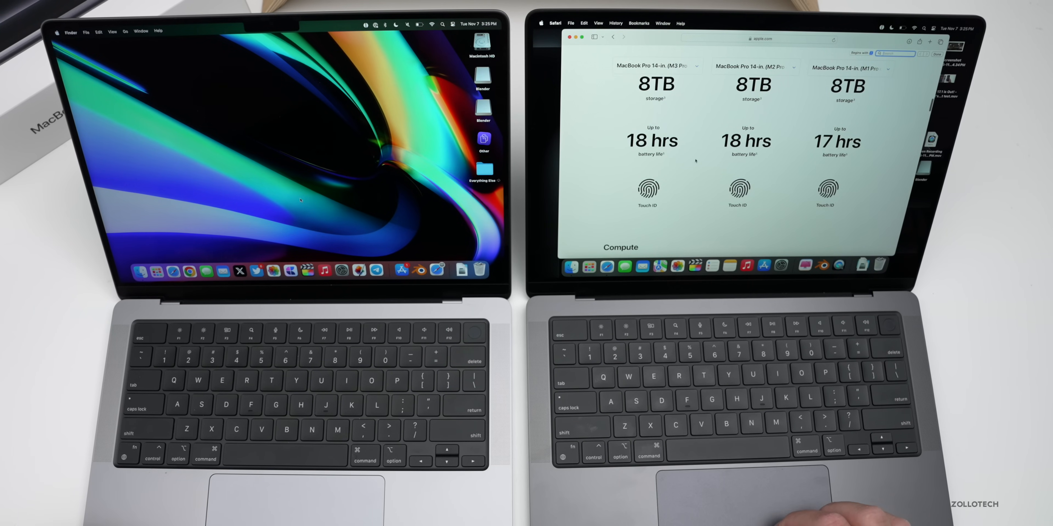